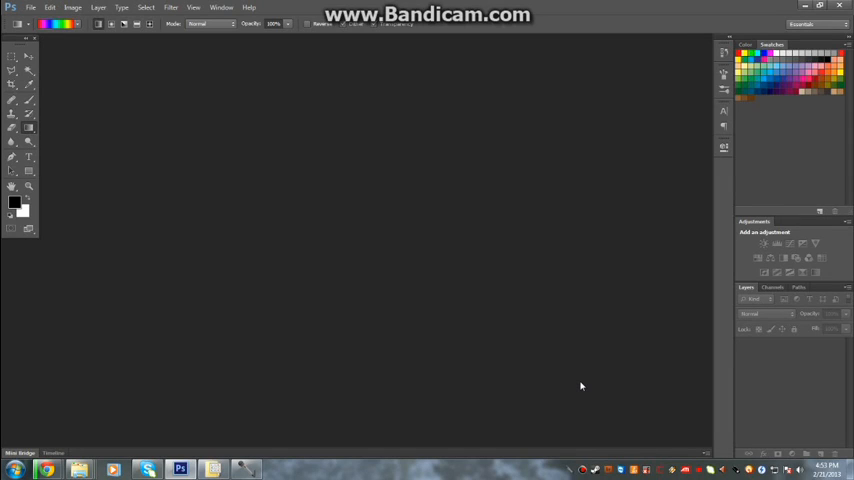
{"action": "mouse_move", "coordinate": [588, 396]}
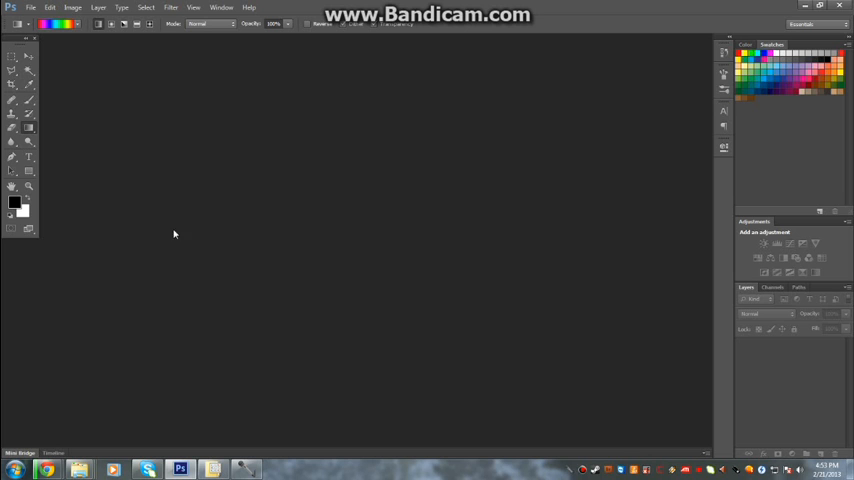
- Open the white smoke on black background photo via File > Open
{"action": "left_click", "coordinate": [32, 8]}
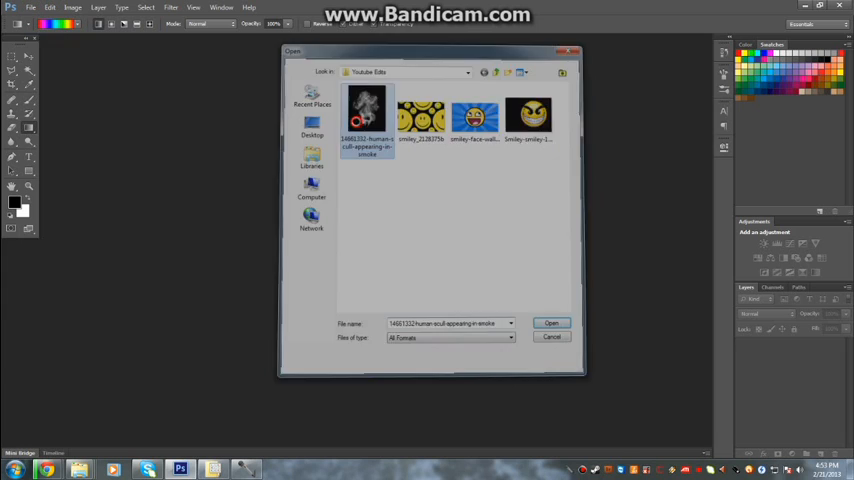
{"action": "left_click", "coordinate": [552, 322]}
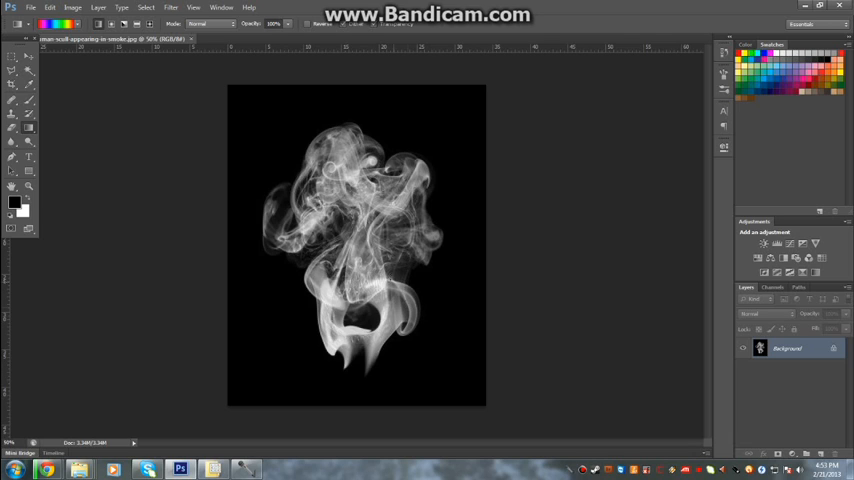
{"action": "mouse_move", "coordinate": [410, 350]}
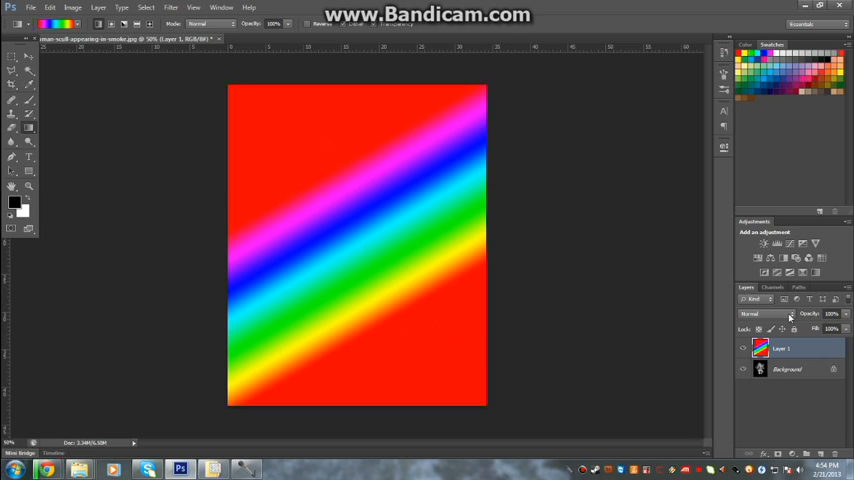
- Set the rainbow gradient layer's blend mode to Overlay so the smoke turns rainbow
{"action": "left_click", "coordinate": [764, 312]}
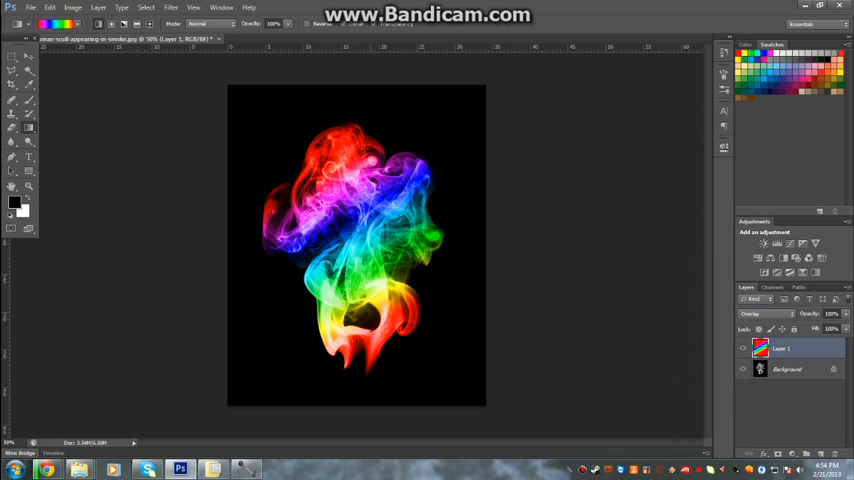
{"action": "mouse_move", "coordinate": [434, 328]}
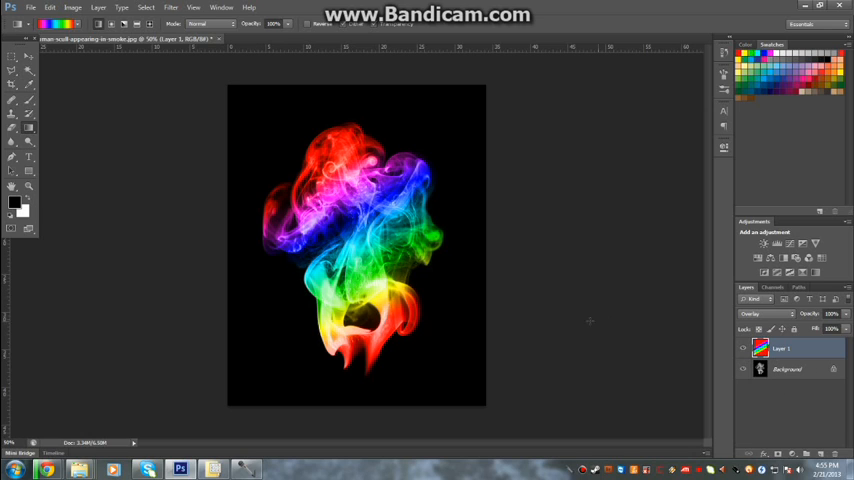
{"action": "mouse_move", "coordinate": [474, 298]}
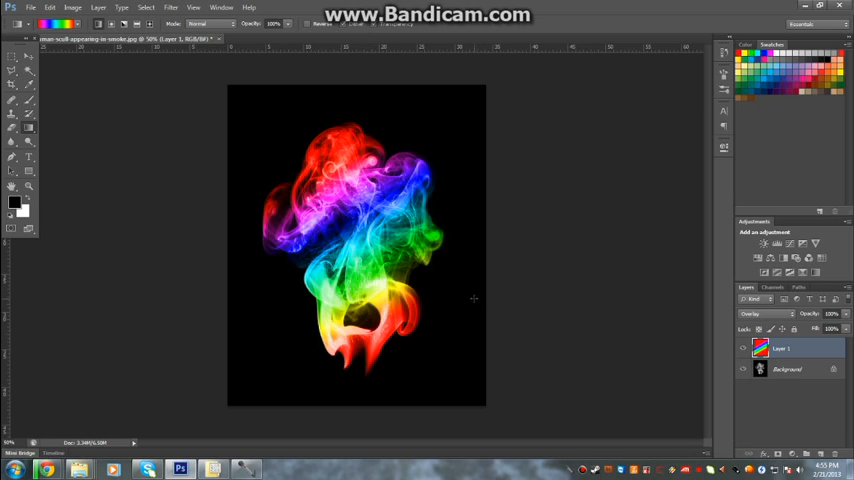